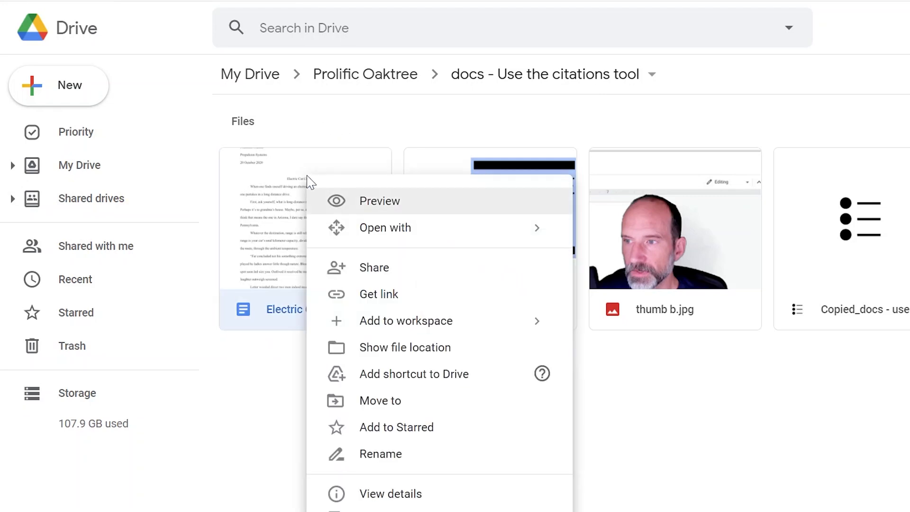
# Share 'Electric Car Considerations' with the suggested colleague as Editor with notification and send it.
pyautogui.click(375, 267)
pyautogui.write('mb')
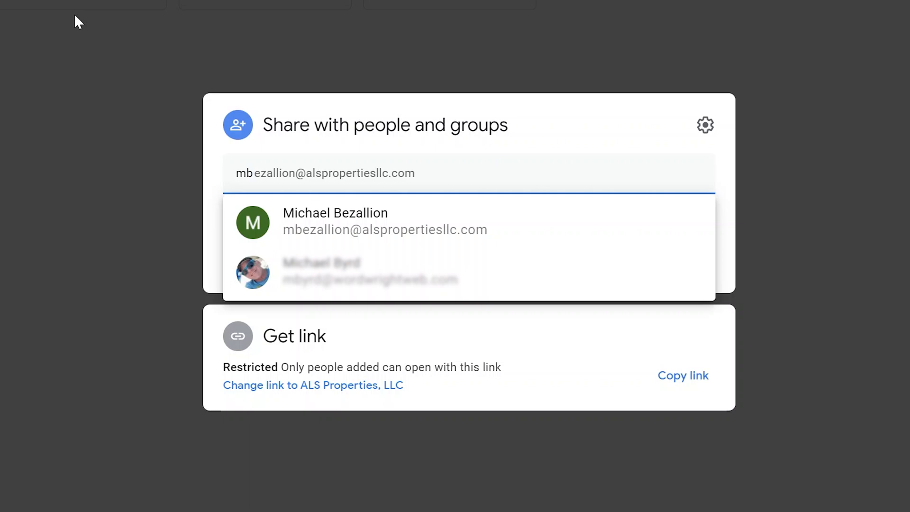
pyautogui.click(335, 222)
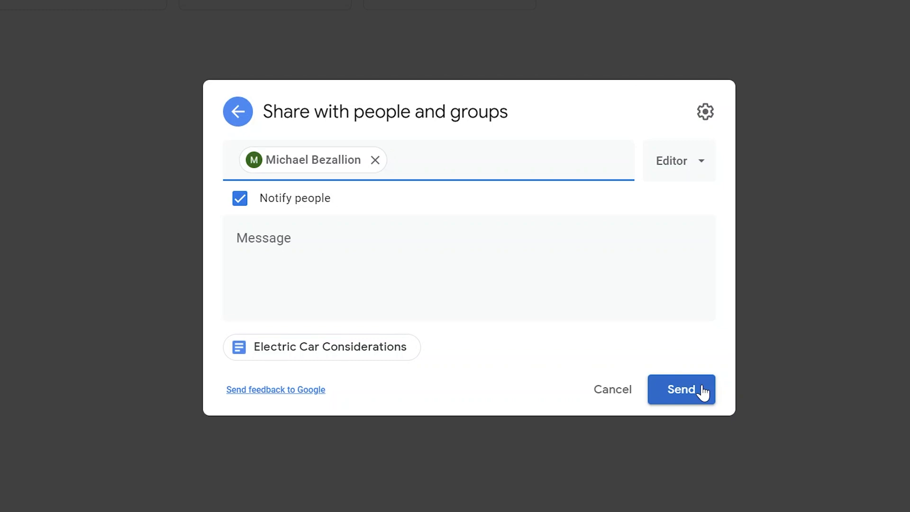
pyautogui.click(681, 390)
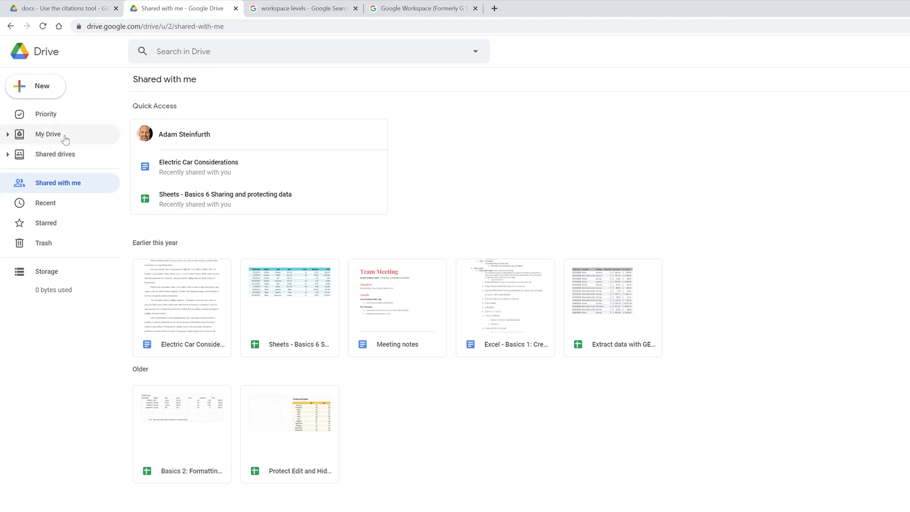
pyautogui.moveTo(71, 192)
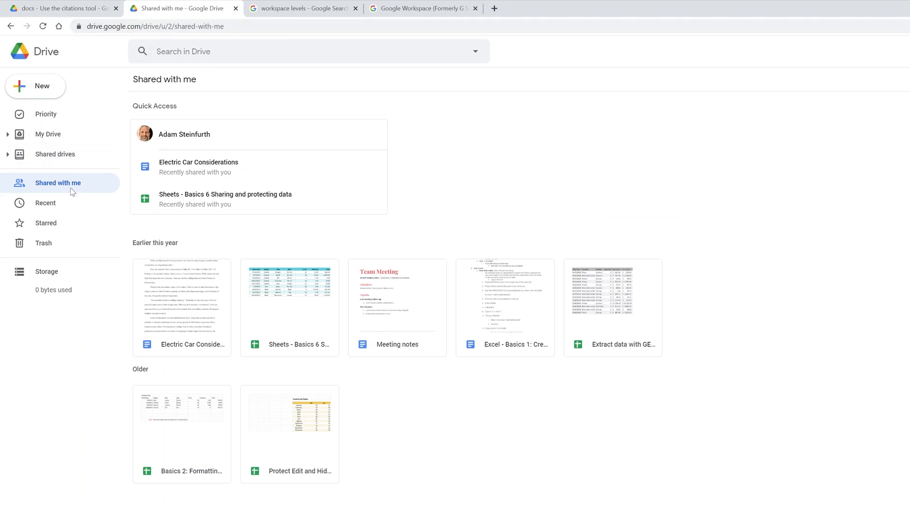
# Show the colleague's Shared with me files listing Electric Car Considerations.
pyautogui.click(181, 307)
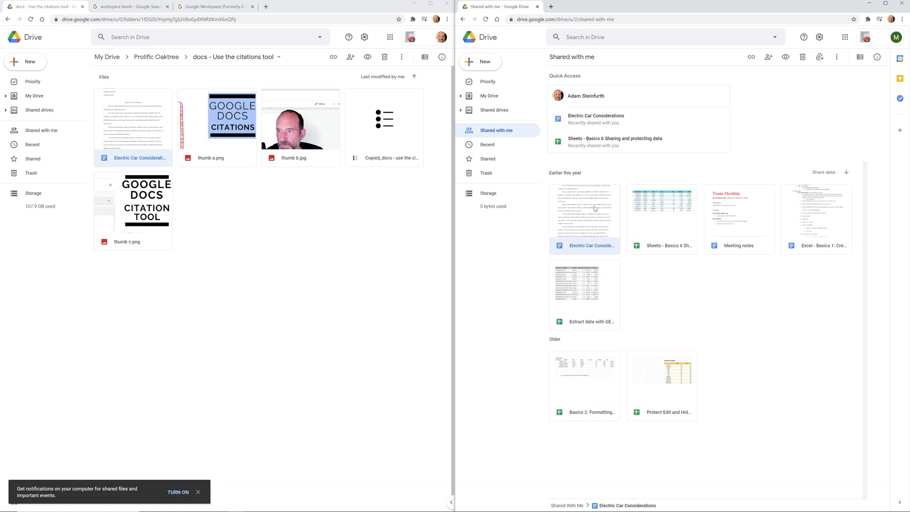
pyautogui.moveTo(589, 208)
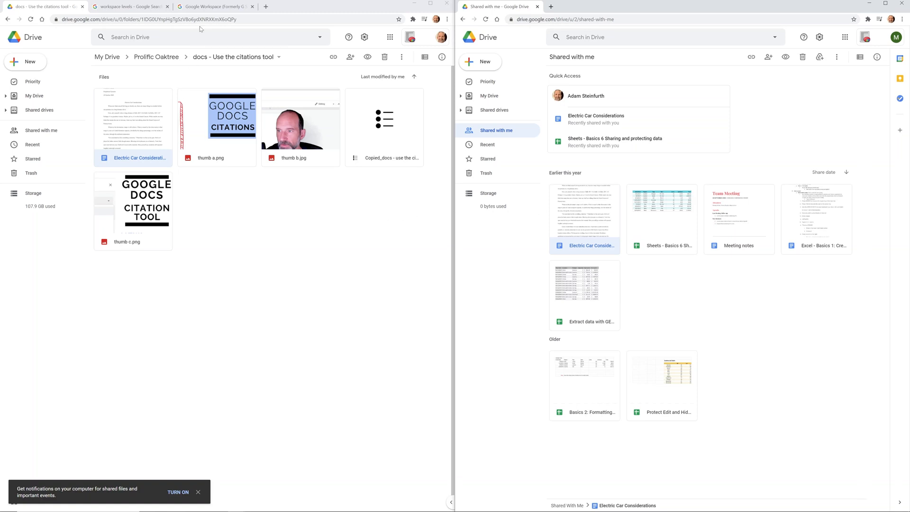
pyautogui.moveTo(216, 7)
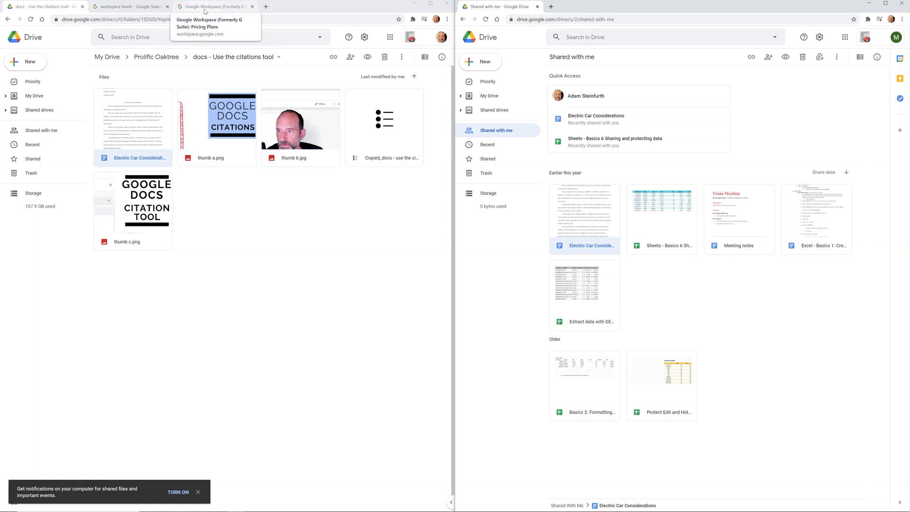
# Highlight the 'Shared drives for your team' row in the Workspace pricing comparison, absent in Business Starter.
pyautogui.click(213, 6)
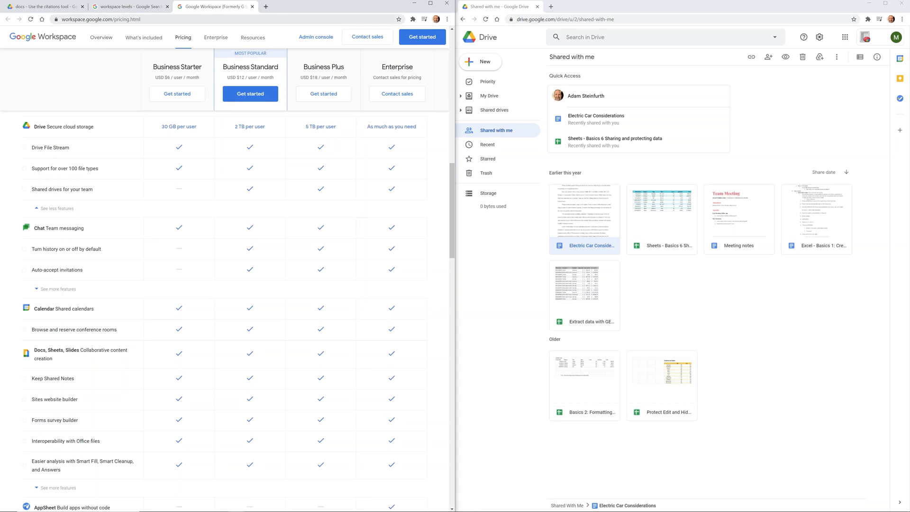
pyautogui.click(104, 19)
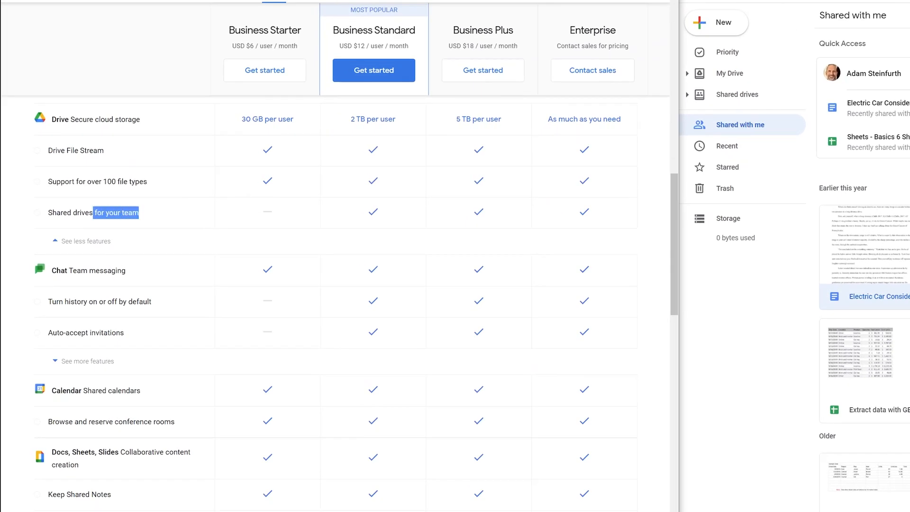
pyautogui.doubleClick(69, 212)
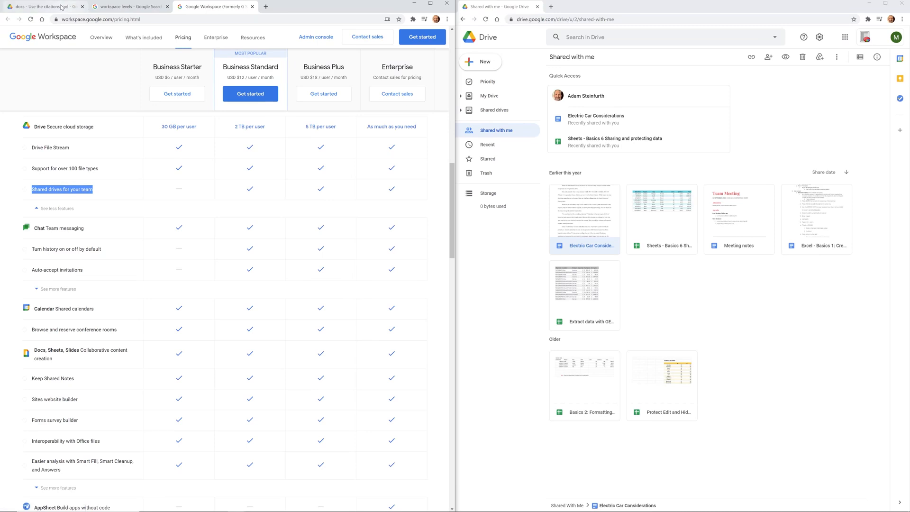
# List shared drives in both accounts: Accounting, Videos, Website for the owner; Videos, Website for the colleague.
pyautogui.click(41, 7)
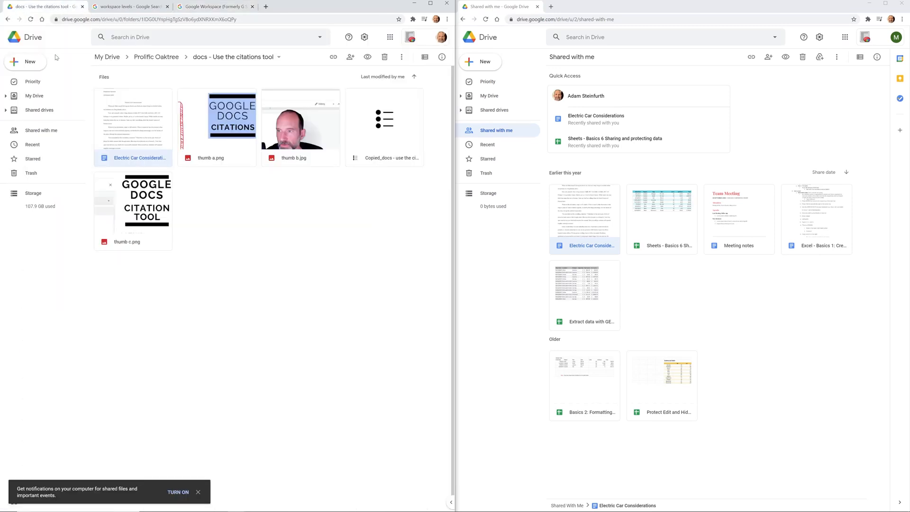
pyautogui.click(39, 110)
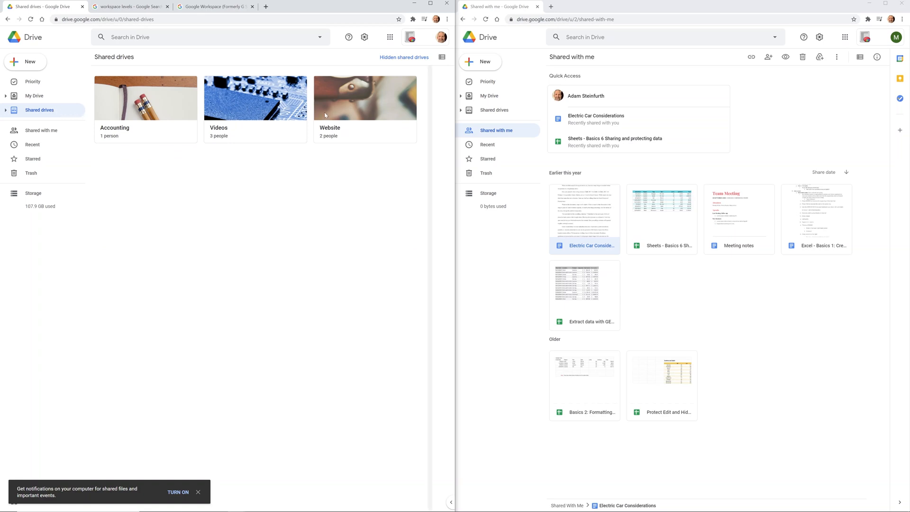
pyautogui.click(494, 110)
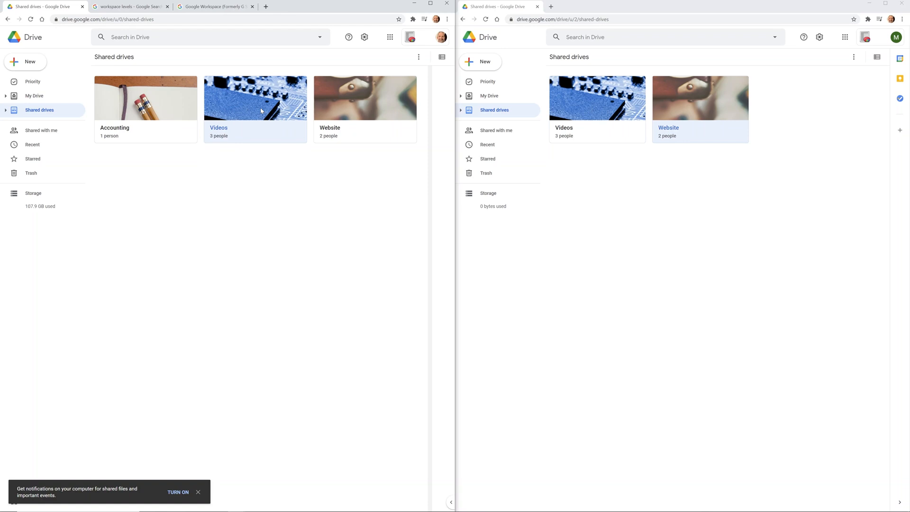
# Show the Videos drive's members via Manage members and highlight the external gmail content manager.
pyautogui.rightClick(255, 110)
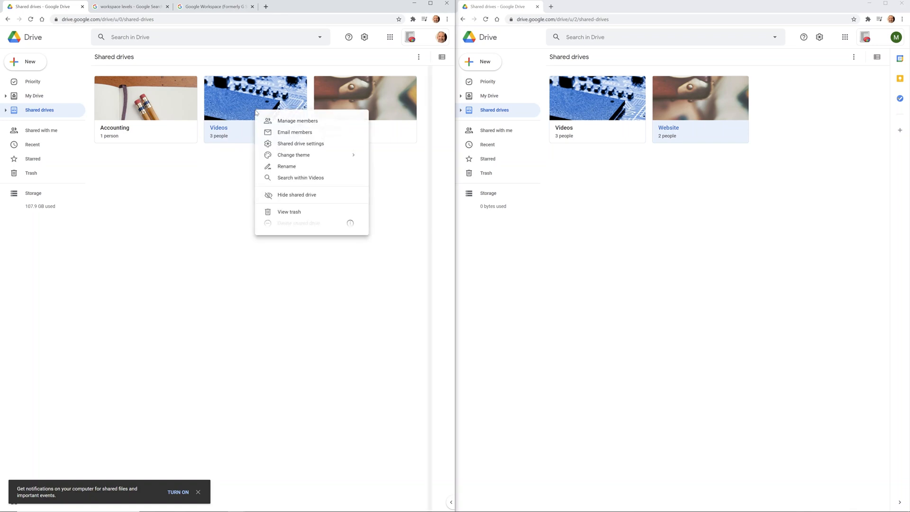
pyautogui.click(296, 120)
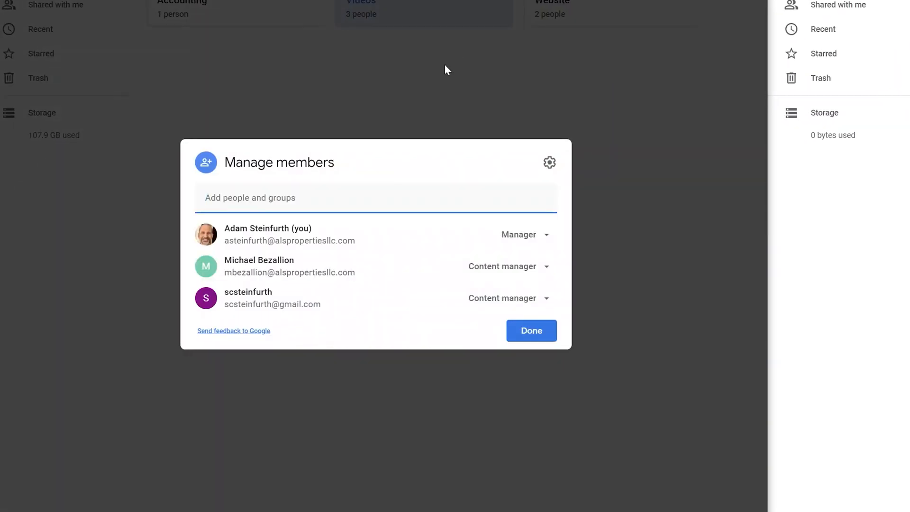
pyautogui.click(375, 198)
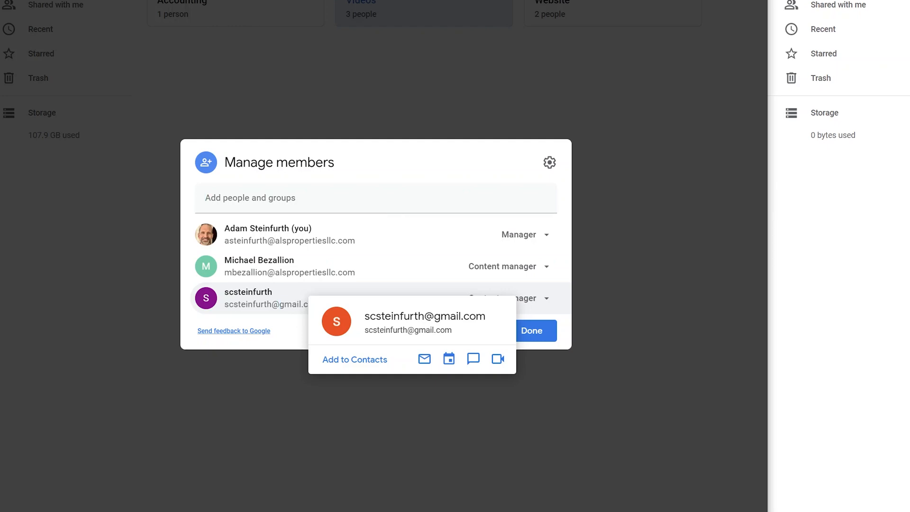
pyautogui.doubleClick(293, 304)
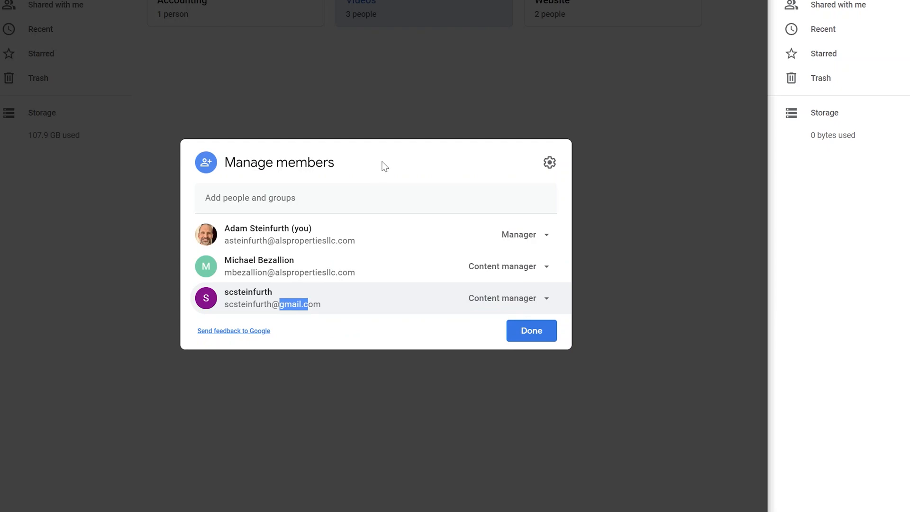
pyautogui.moveTo(529, 330)
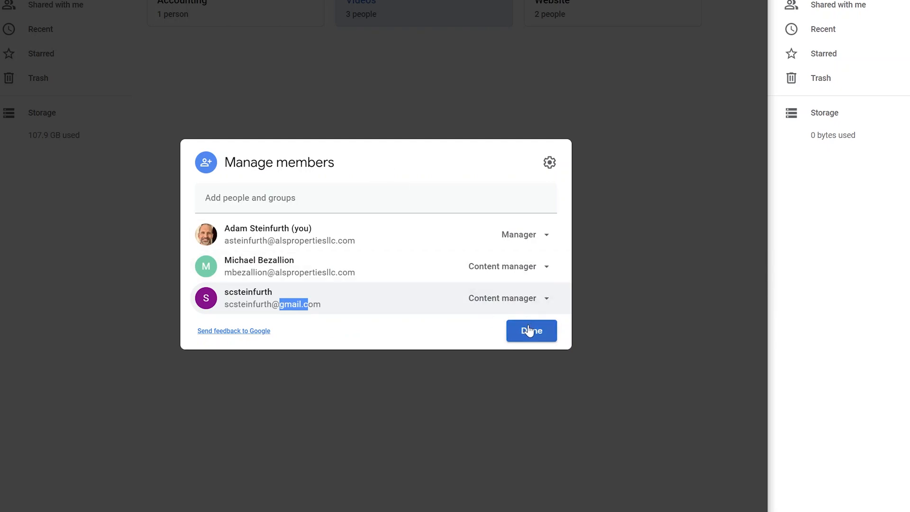
pyautogui.moveTo(478, 237)
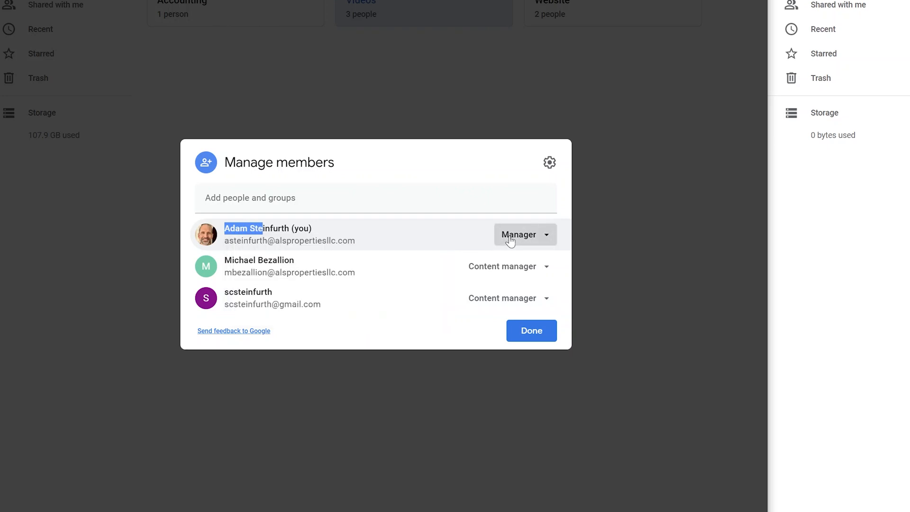
# Review the role dropdowns for the owner (Manager) and second member (Content manager) without changes.
pyautogui.click(524, 234)
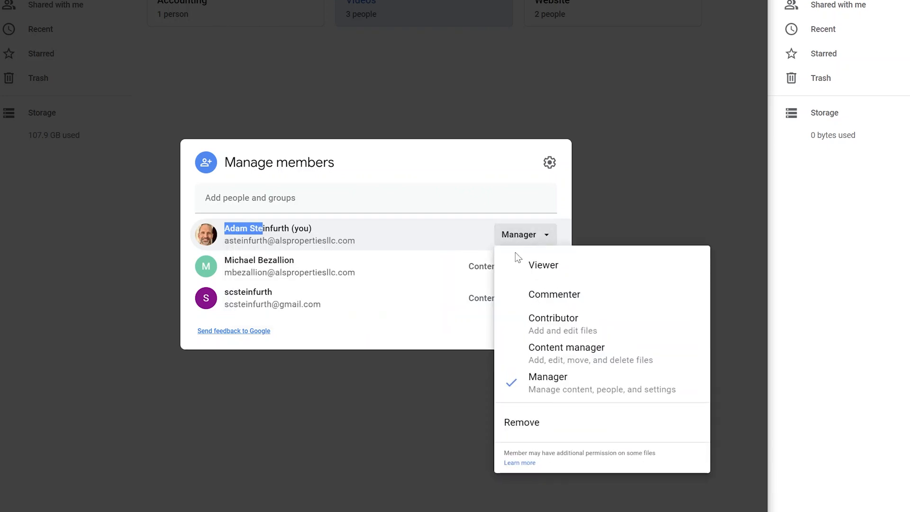
pyautogui.moveTo(552, 384)
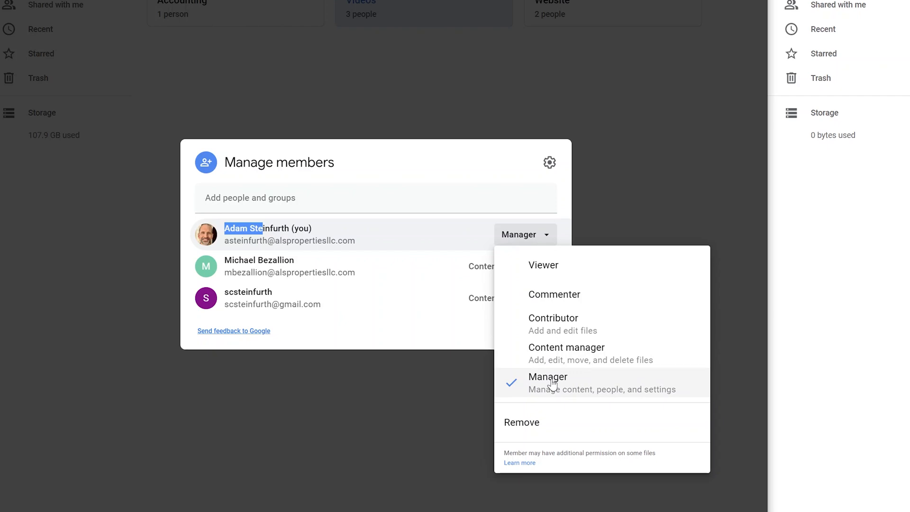
pyautogui.click(508, 265)
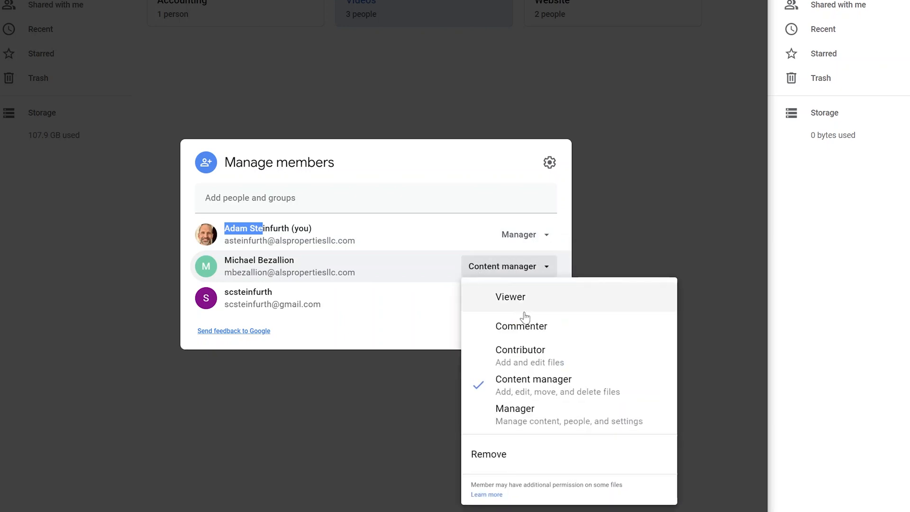
pyautogui.moveTo(528, 386)
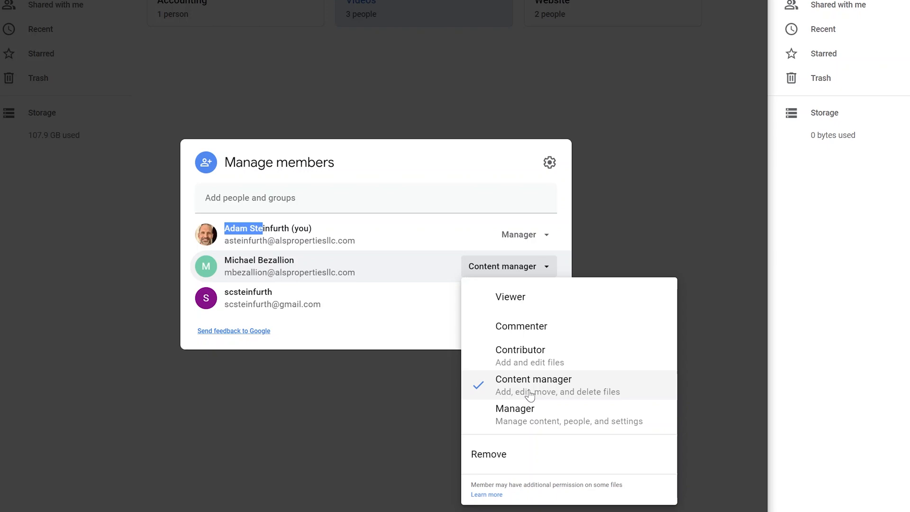
pyautogui.moveTo(546, 375)
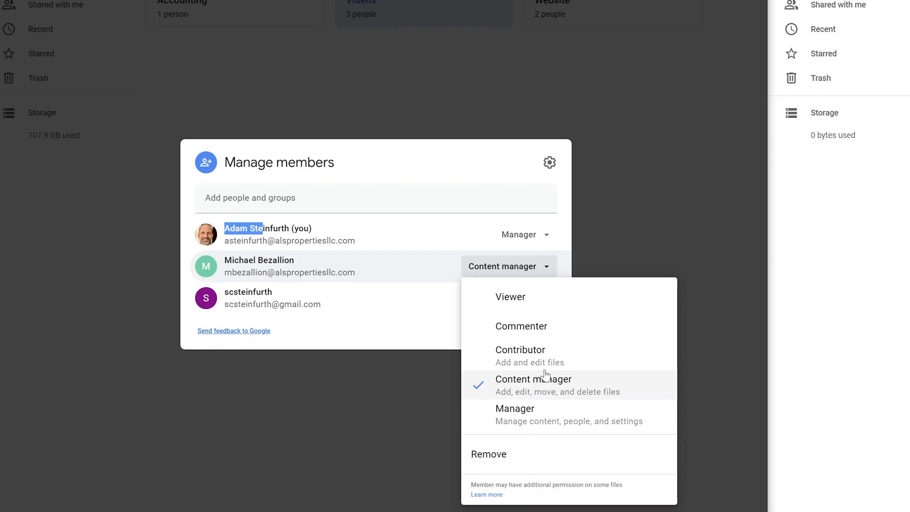
pyautogui.moveTo(552, 325)
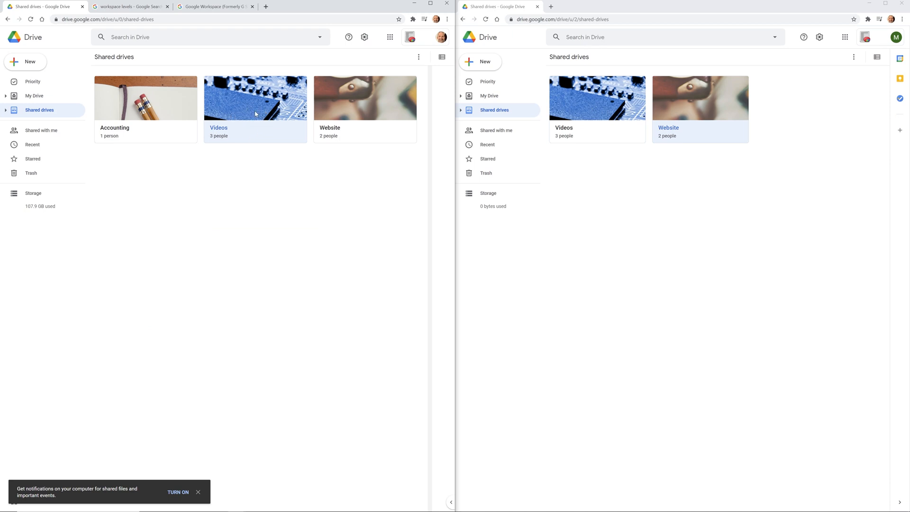
# Open the Videos shared drive to list its three files.
pyautogui.doubleClick(255, 98)
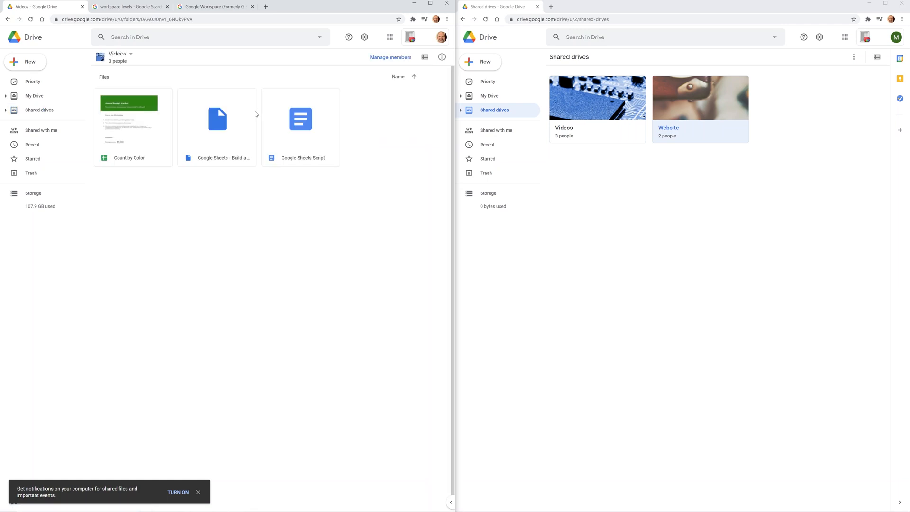
pyautogui.moveTo(265, 193)
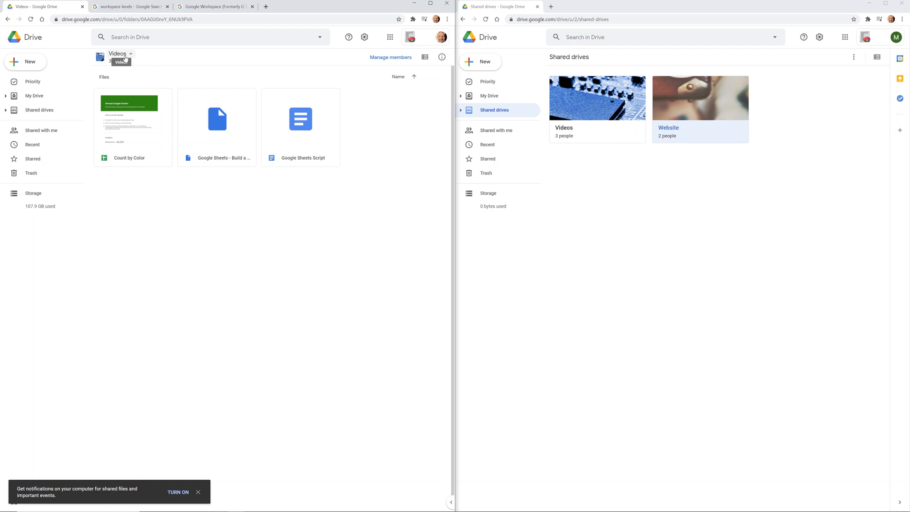
# Show the Videos drive's menu with members, settings, theme, rename and trash options.
pyautogui.click(119, 53)
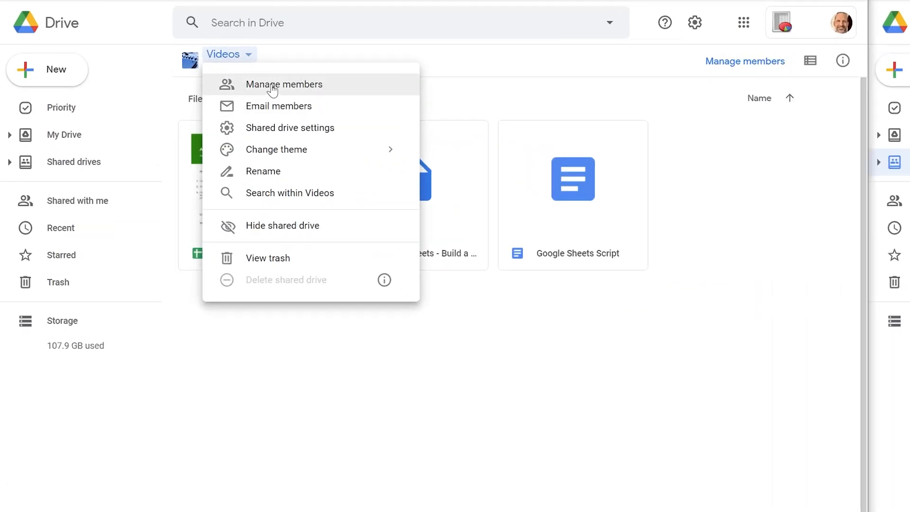
pyautogui.moveTo(275, 94)
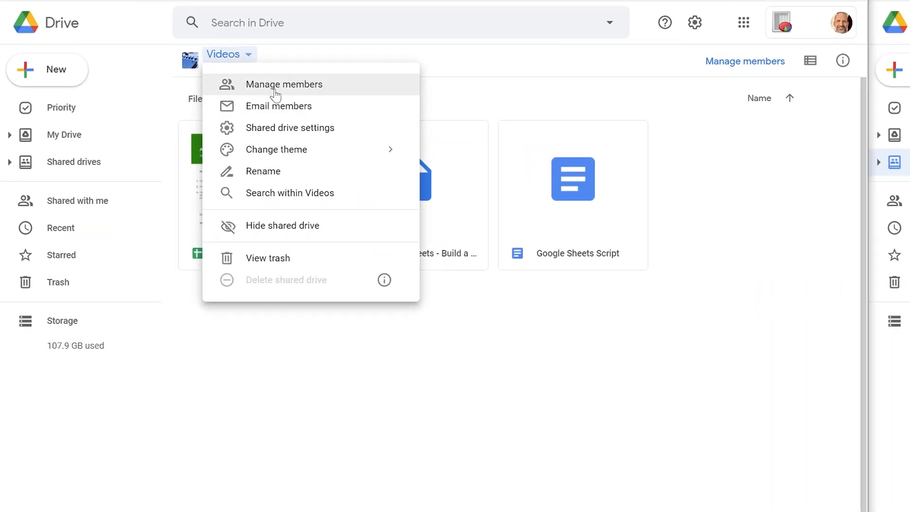
pyautogui.moveTo(289, 128)
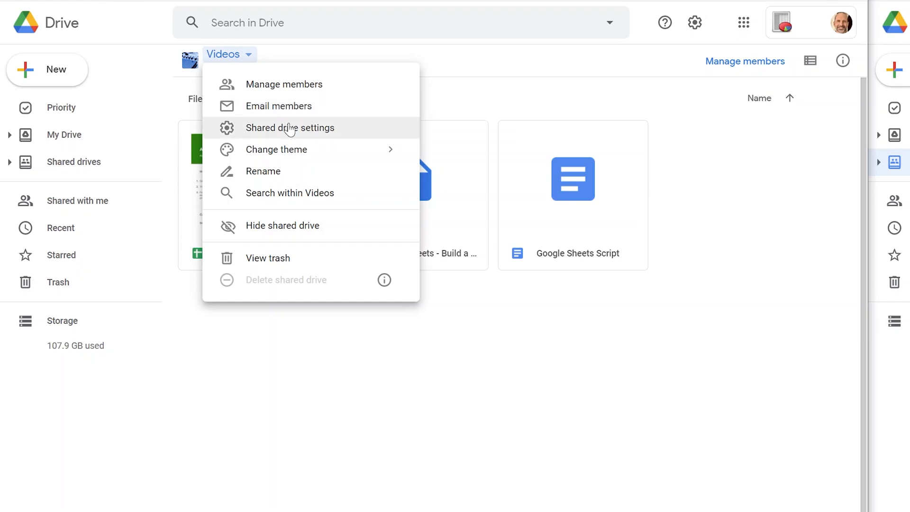
pyautogui.click(290, 128)
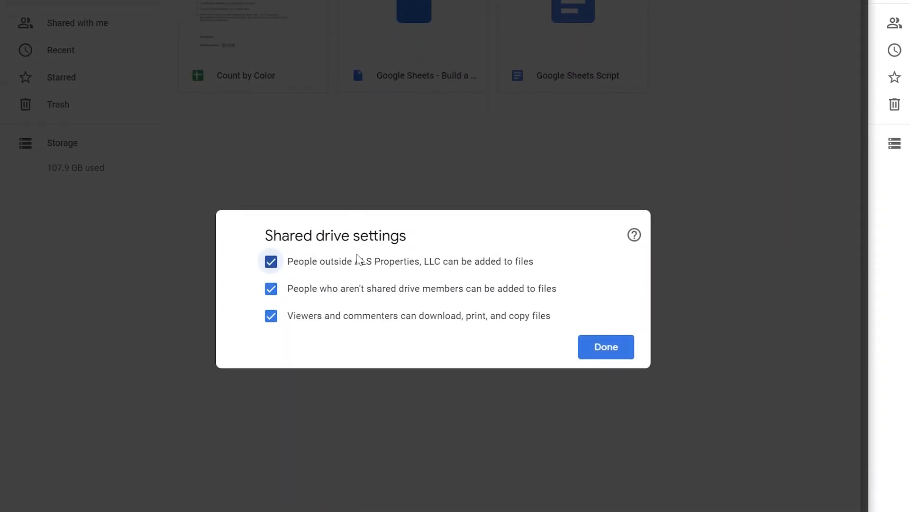
pyautogui.moveTo(343, 262); pyautogui.dragTo(441, 262)
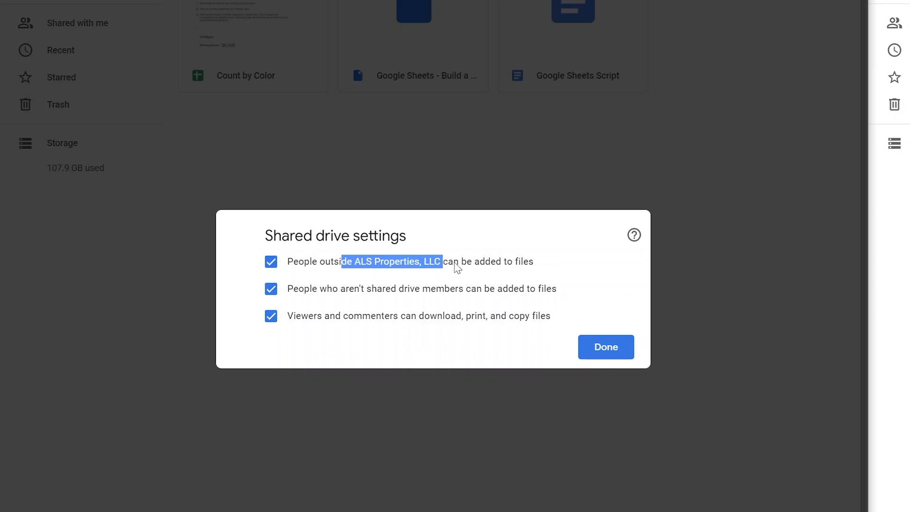
pyautogui.moveTo(457, 261); pyautogui.dragTo(522, 261)
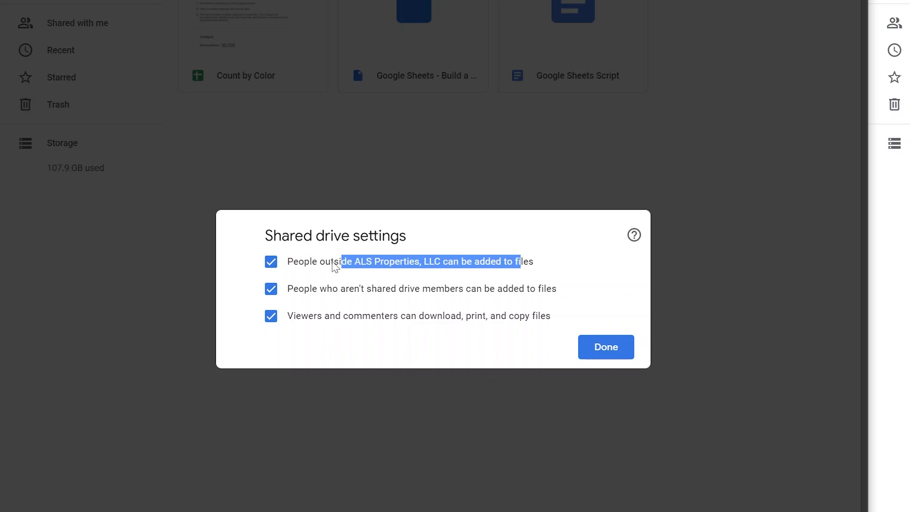
pyautogui.moveTo(342, 297)
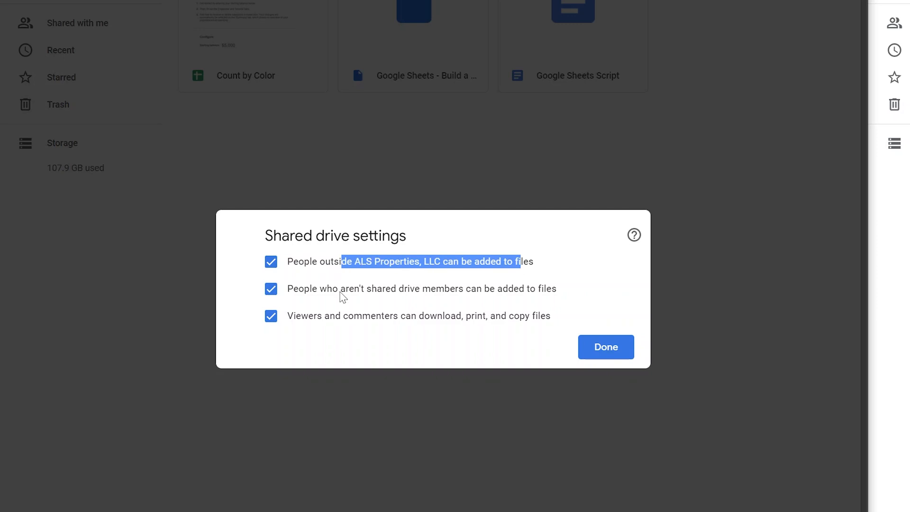
pyautogui.doubleClick(369, 288)
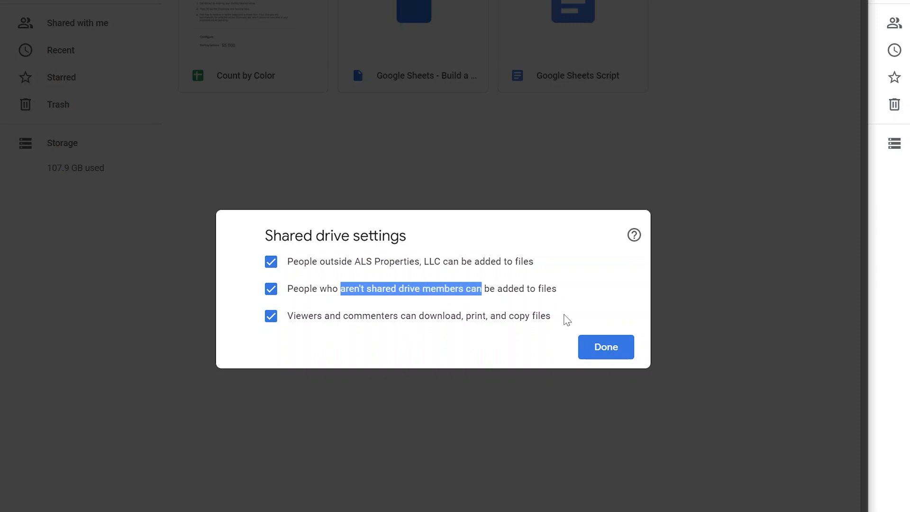
pyautogui.click(605, 347)
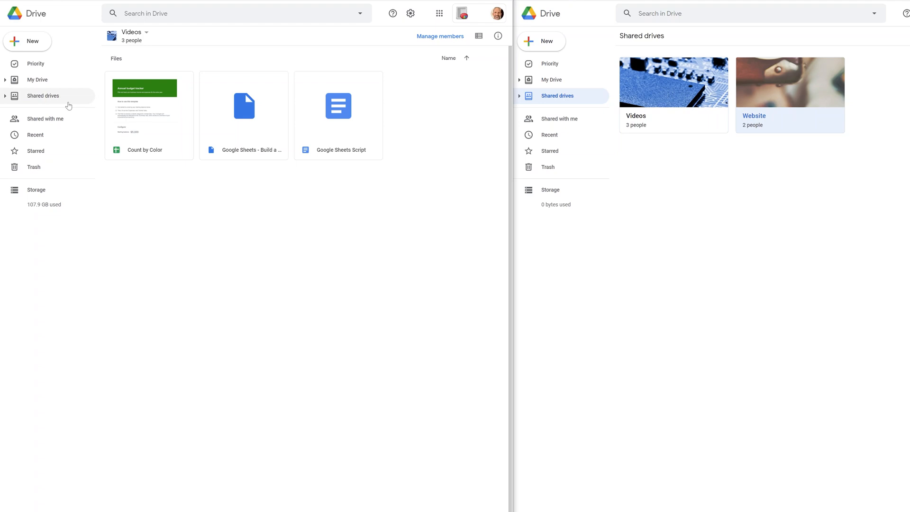
# Go back to the shared drives list showing Accounting, Videos and Website.
pyautogui.click(43, 96)
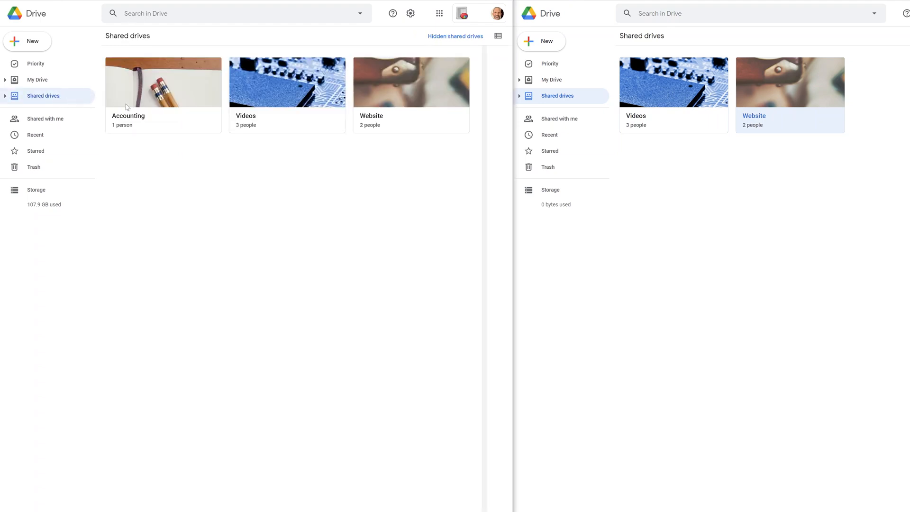
pyautogui.moveTo(154, 109)
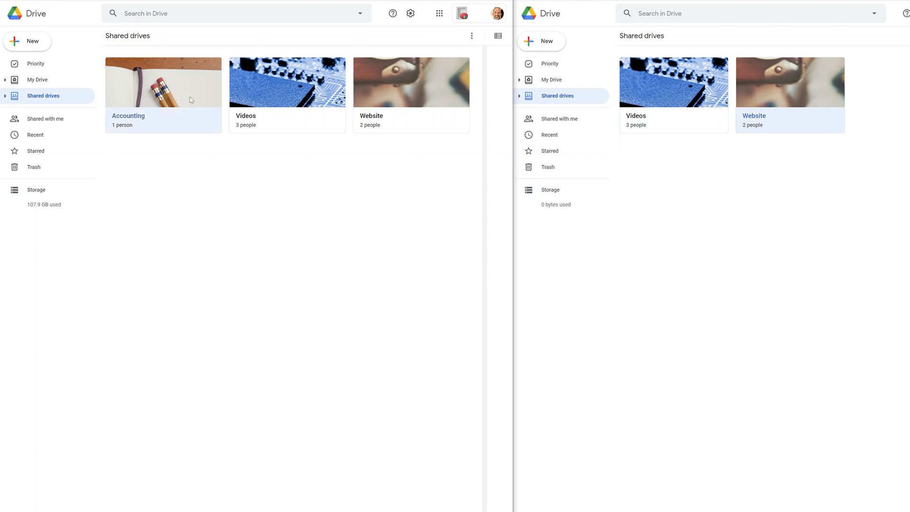
pyautogui.moveTo(60, 101)
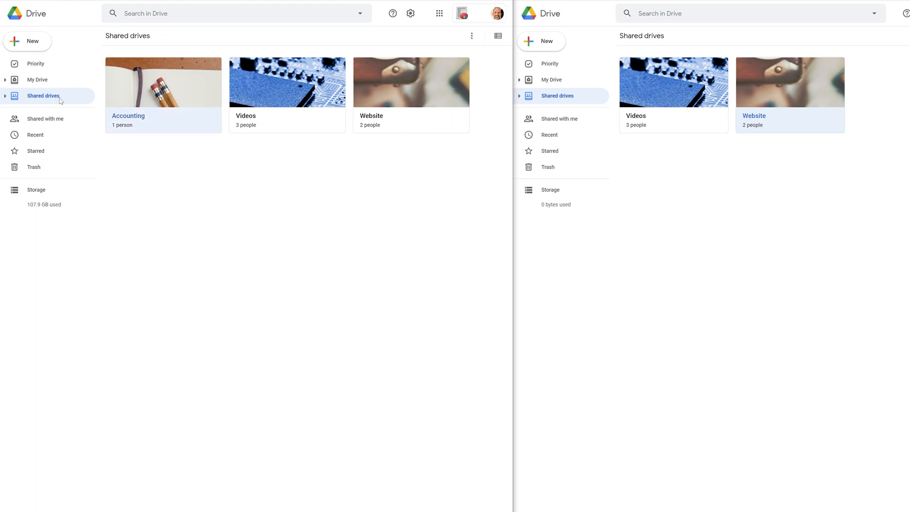
pyautogui.moveTo(173, 98)
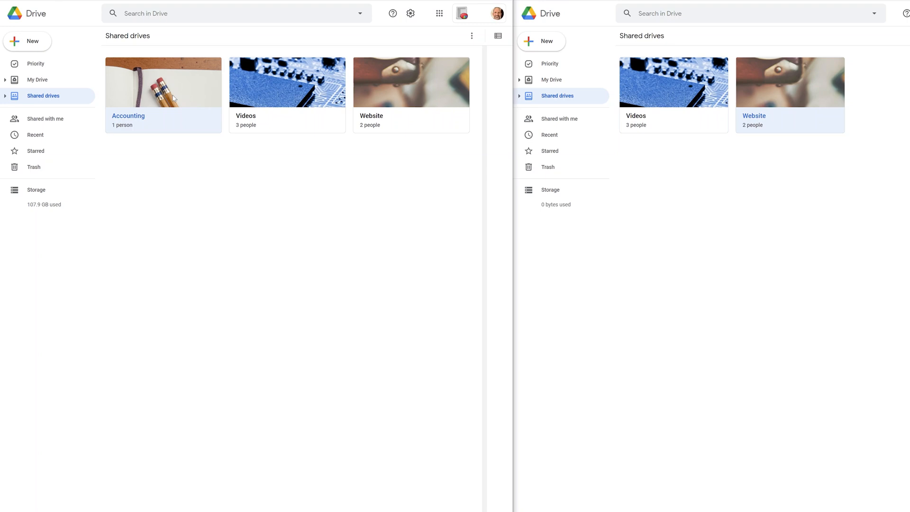
pyautogui.rightClick(163, 81)
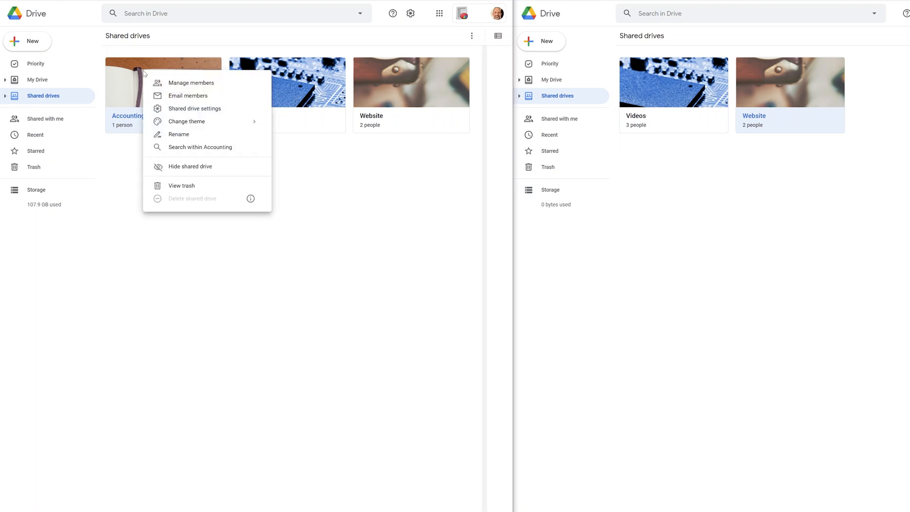
pyautogui.click(191, 84)
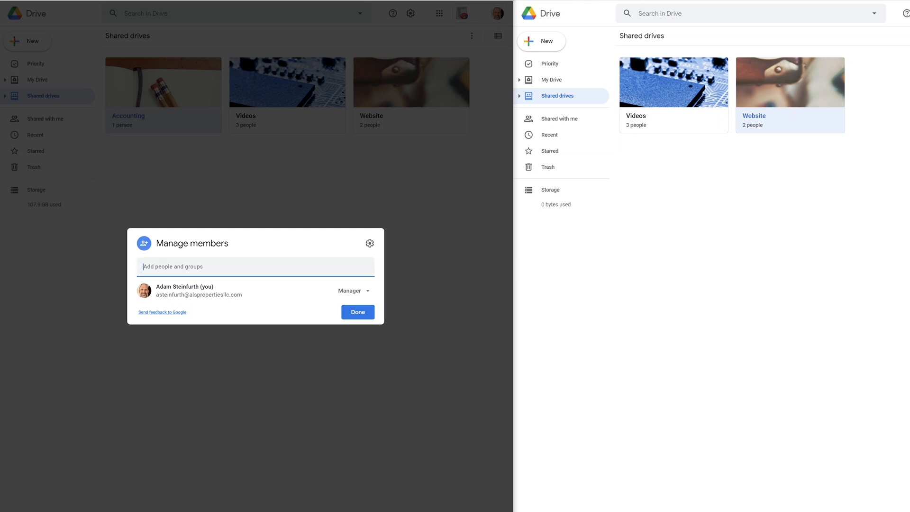
pyautogui.click(358, 312)
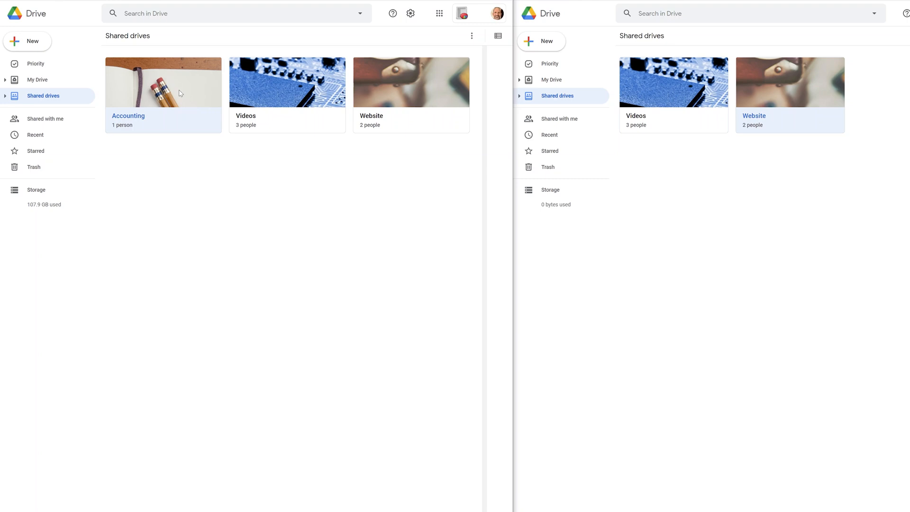
pyautogui.moveTo(168, 164)
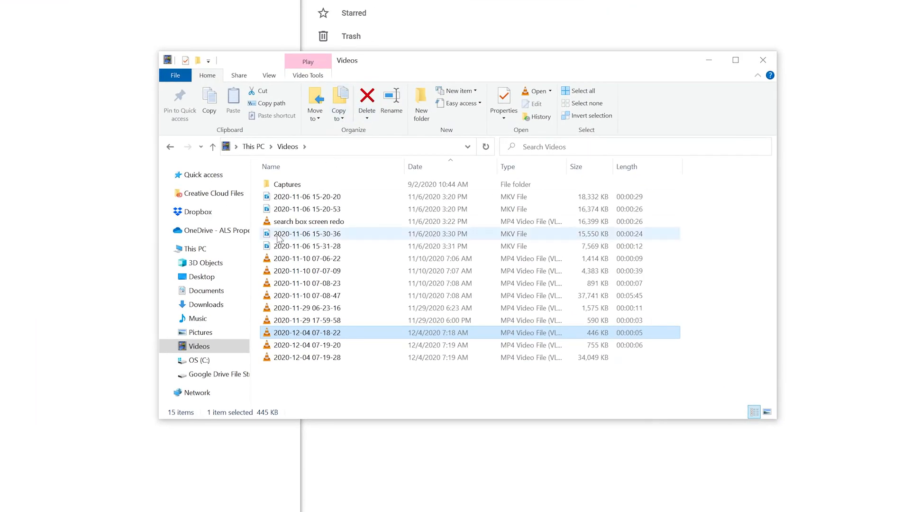
# Open Google Drive File Stream (G:) listing My Drive and Shared drives folders.
pyautogui.click(229, 374)
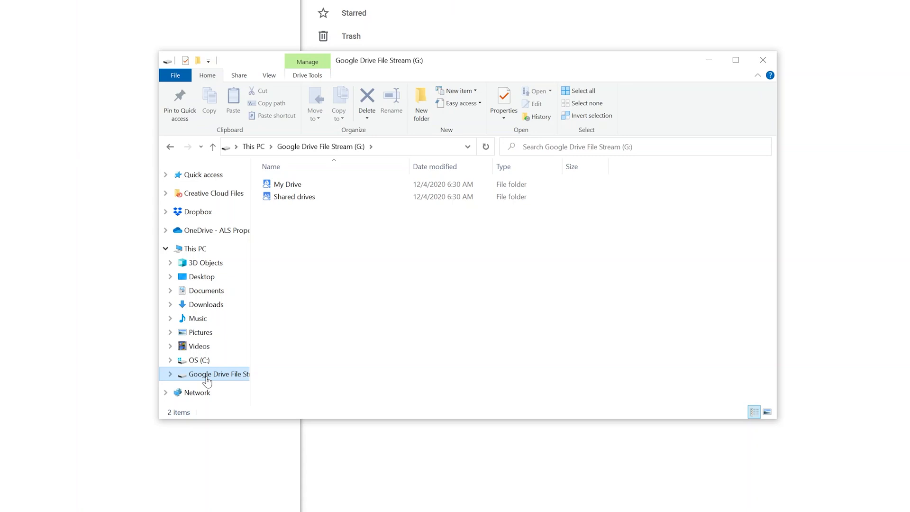
pyautogui.moveTo(221, 384)
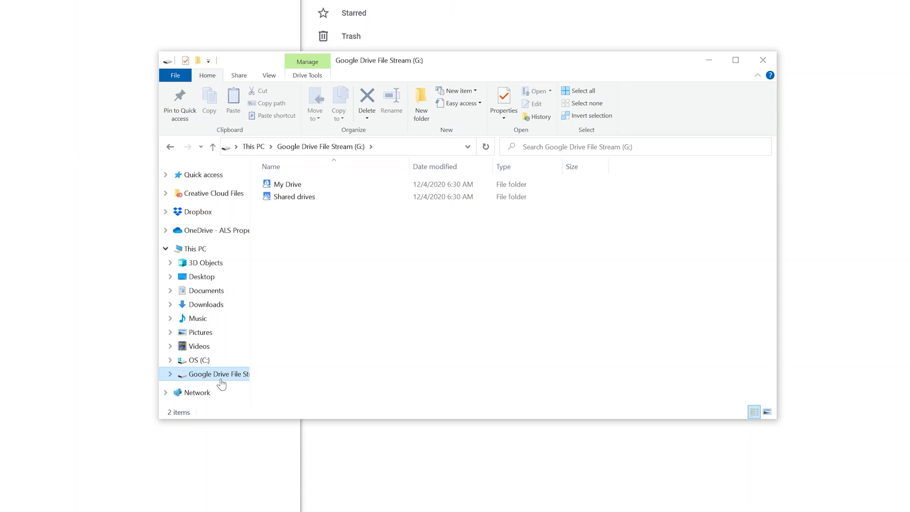
# Open Shared drives > Videos in File Explorer to show its three files, then check the second window's account.
pyautogui.click(286, 184)
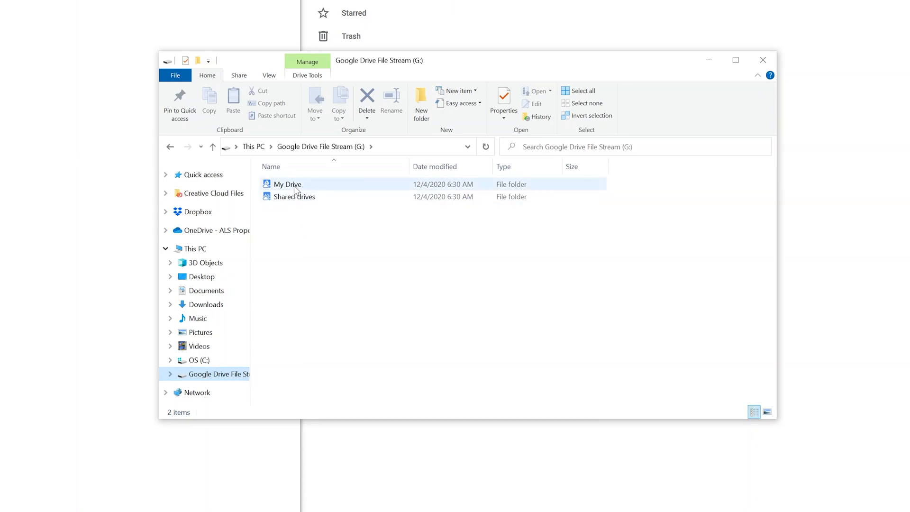
pyautogui.click(294, 196)
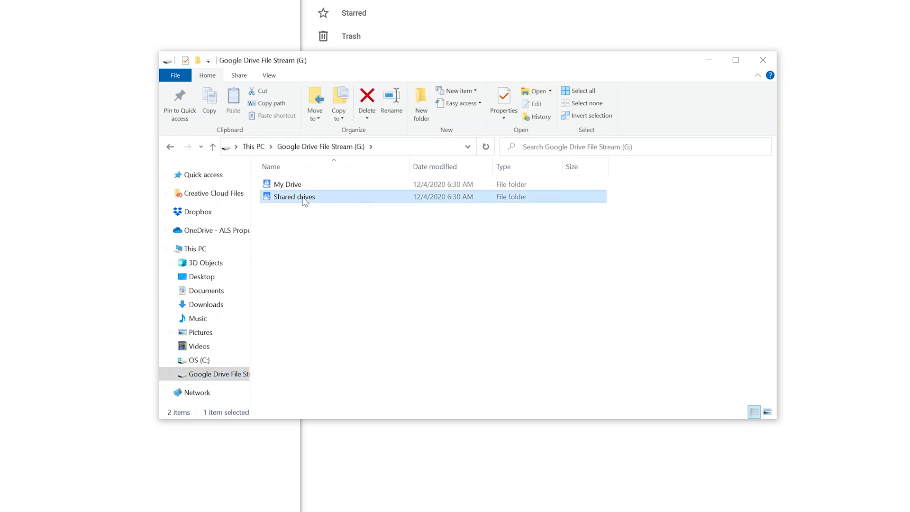
pyautogui.doubleClick(293, 196)
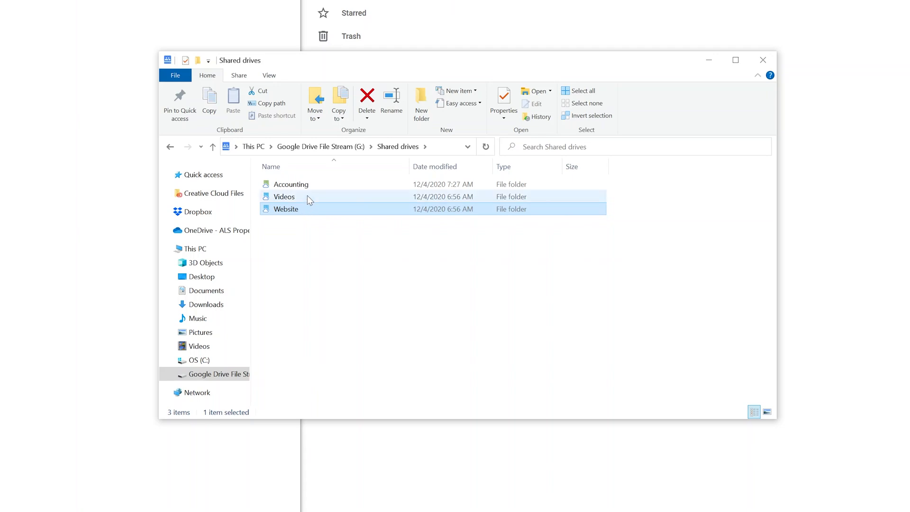
pyautogui.doubleClick(284, 196)
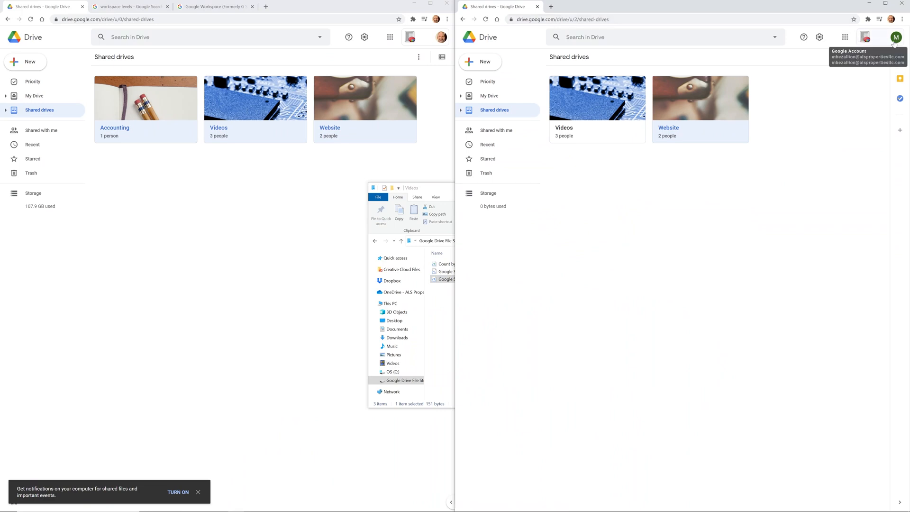
pyautogui.click(895, 37)
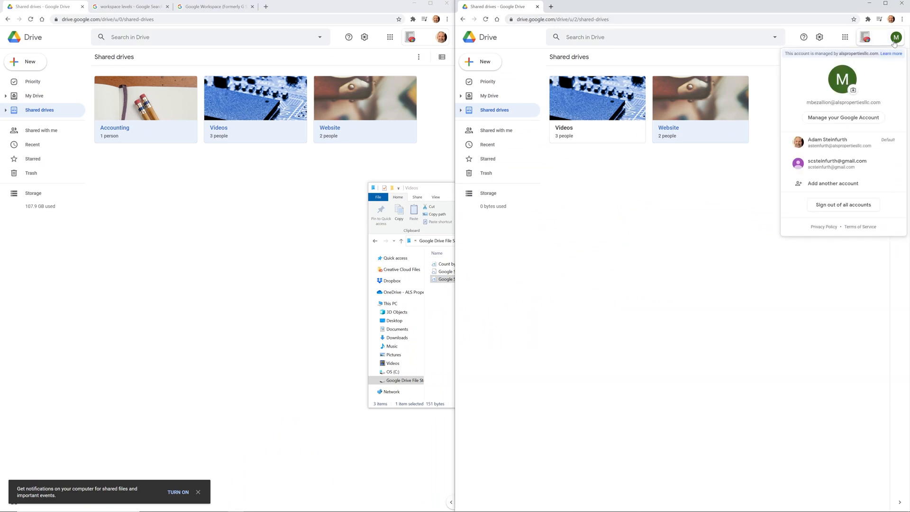